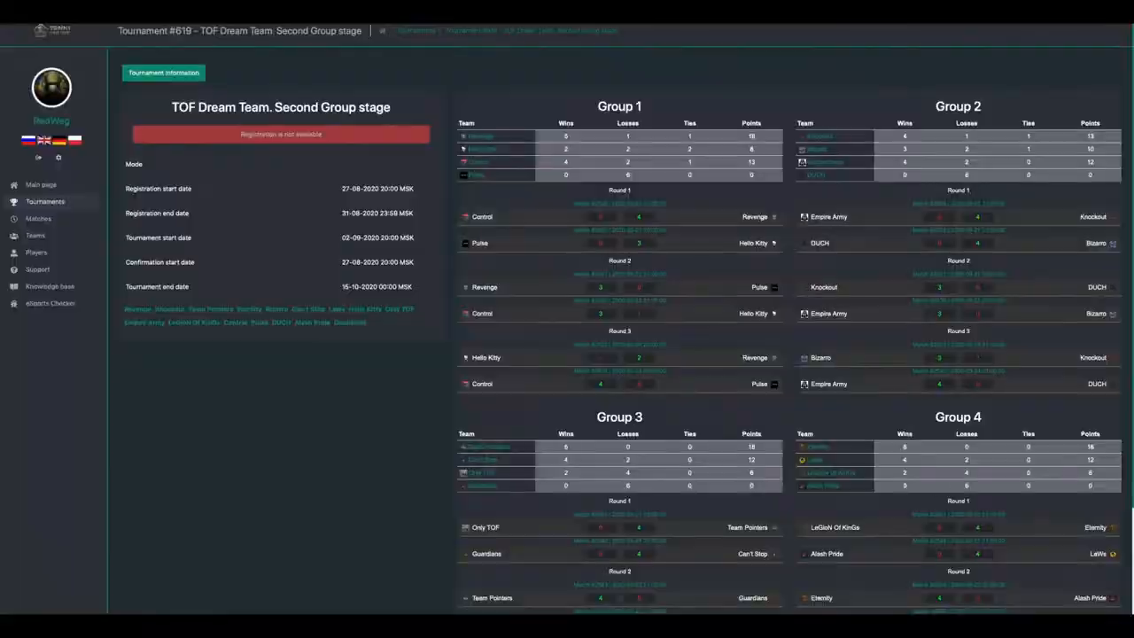
- Scroll down through the TOF Dream Team Second Group stage tables
{"action": "scroll", "scroll_direction": "down", "scroll_amount": 3}
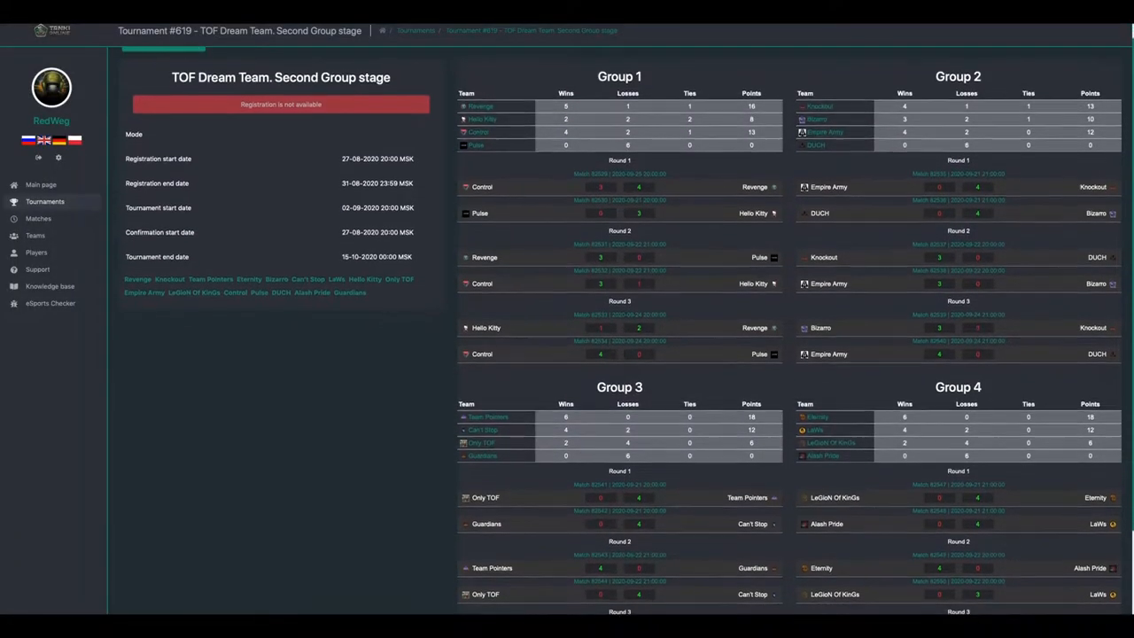
{"action": "scroll", "scroll_direction": "down", "scroll_amount": 3}
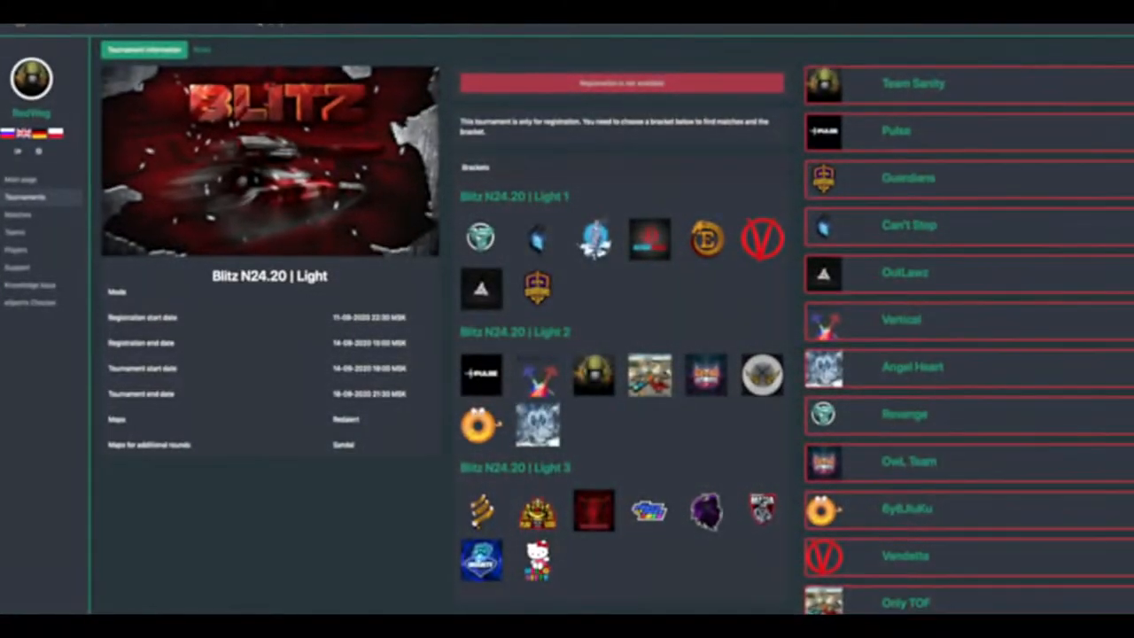
- Go to the Masters of the sword. TRIO tournament from the Tournaments list
{"action": "left_click", "coordinate": [482, 238]}
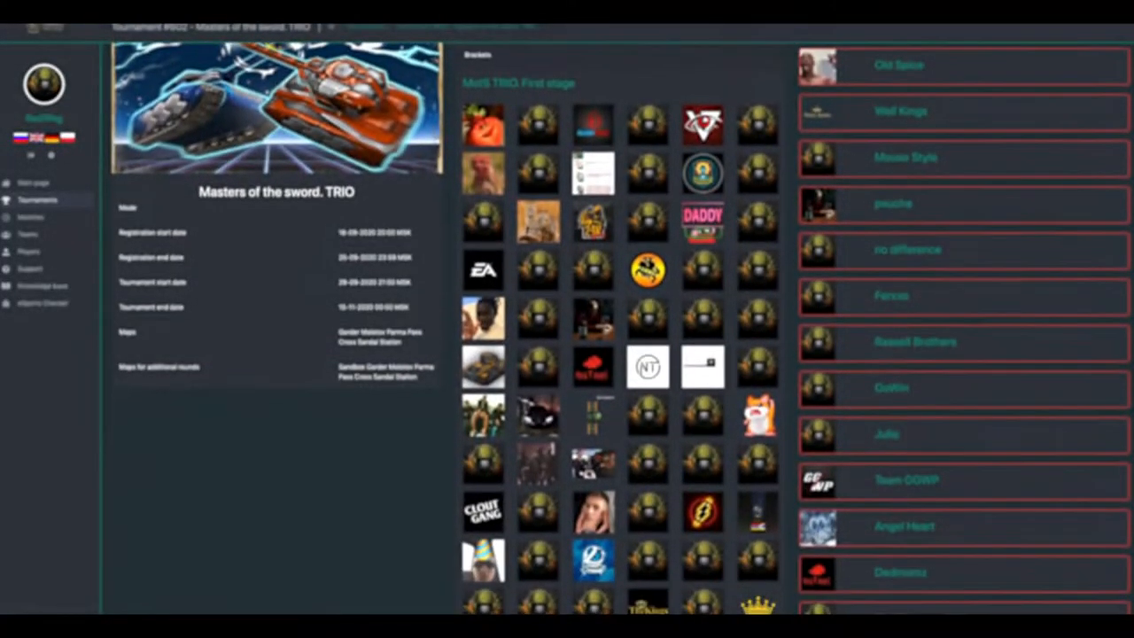
{"action": "scroll", "scroll_direction": "down", "scroll_amount": 3}
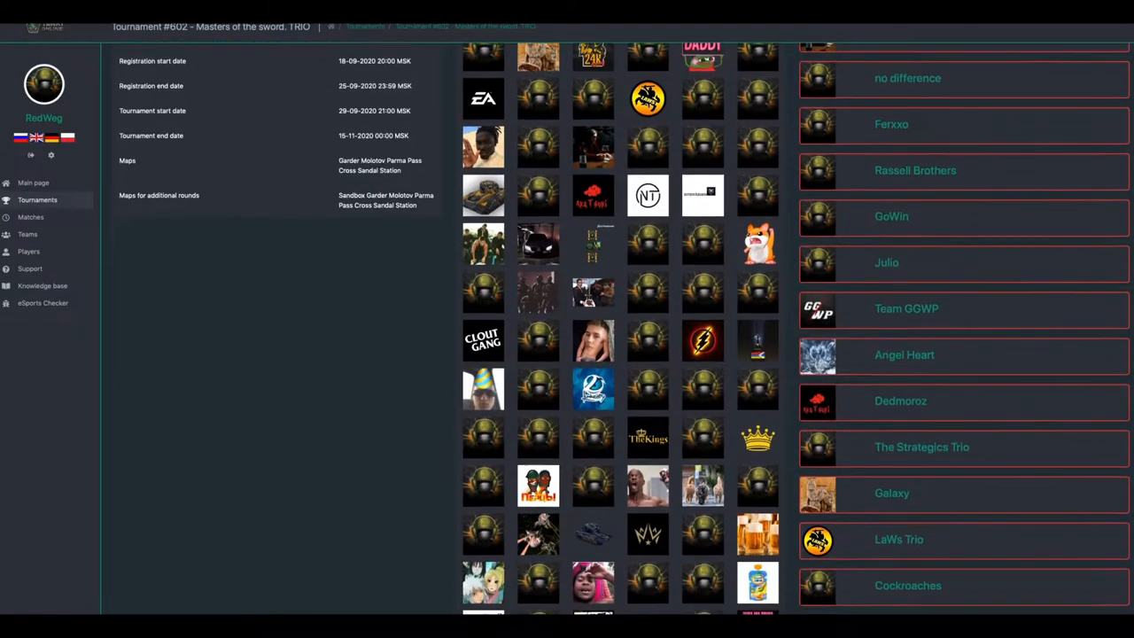
{"action": "scroll", "scroll_direction": "down", "scroll_amount": 3}
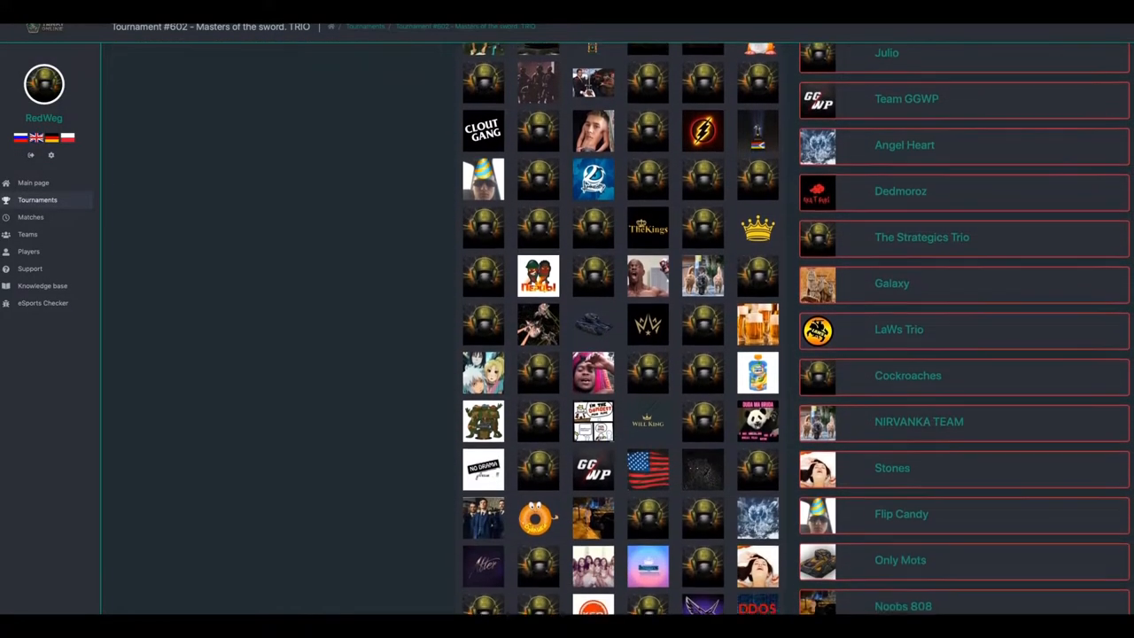
{"action": "scroll", "scroll_direction": "down", "scroll_amount": 3}
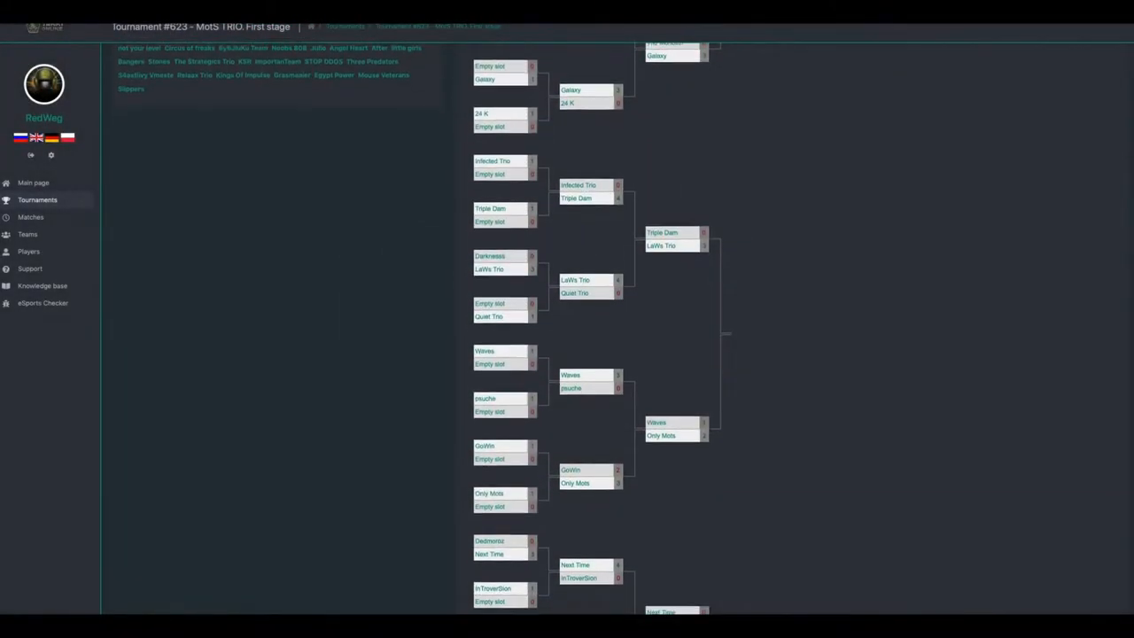
- Scroll down through the MotS TRIO First stage bracket
{"action": "scroll", "scroll_direction": "down", "scroll_amount": 3}
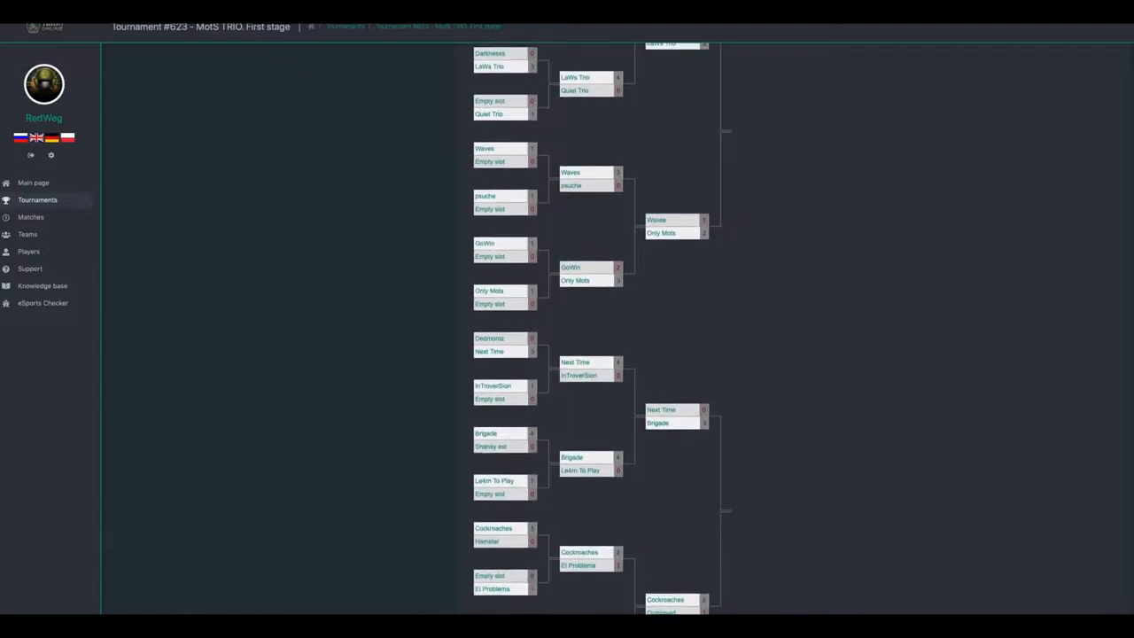
{"action": "scroll", "scroll_direction": "down", "scroll_amount": 3}
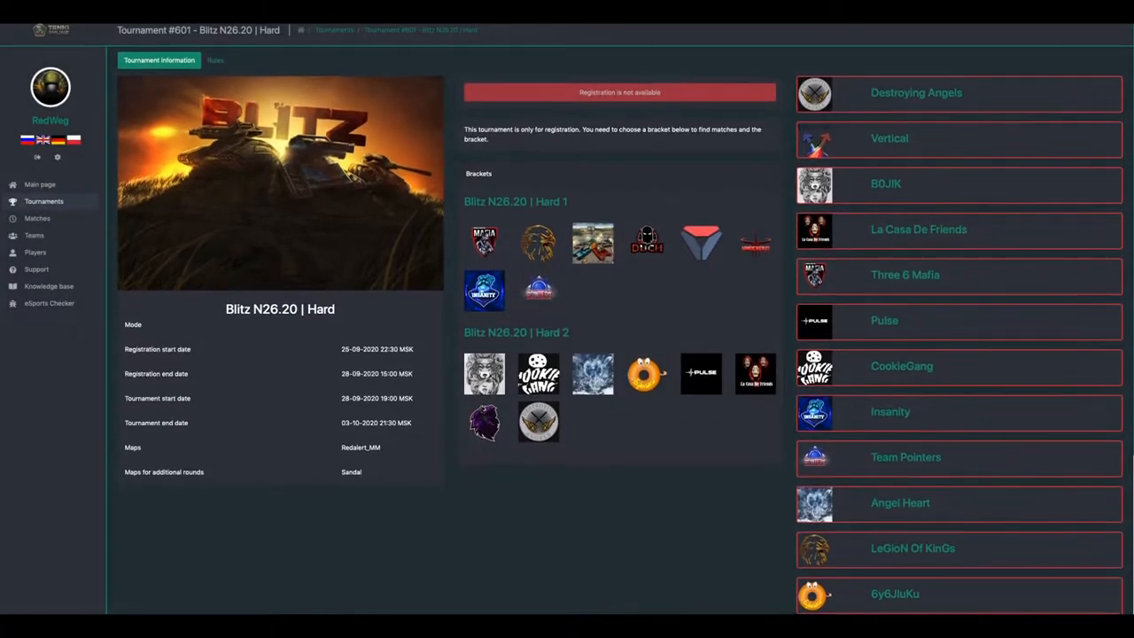
{"action": "scroll", "scroll_direction": "down", "scroll_amount": 3}
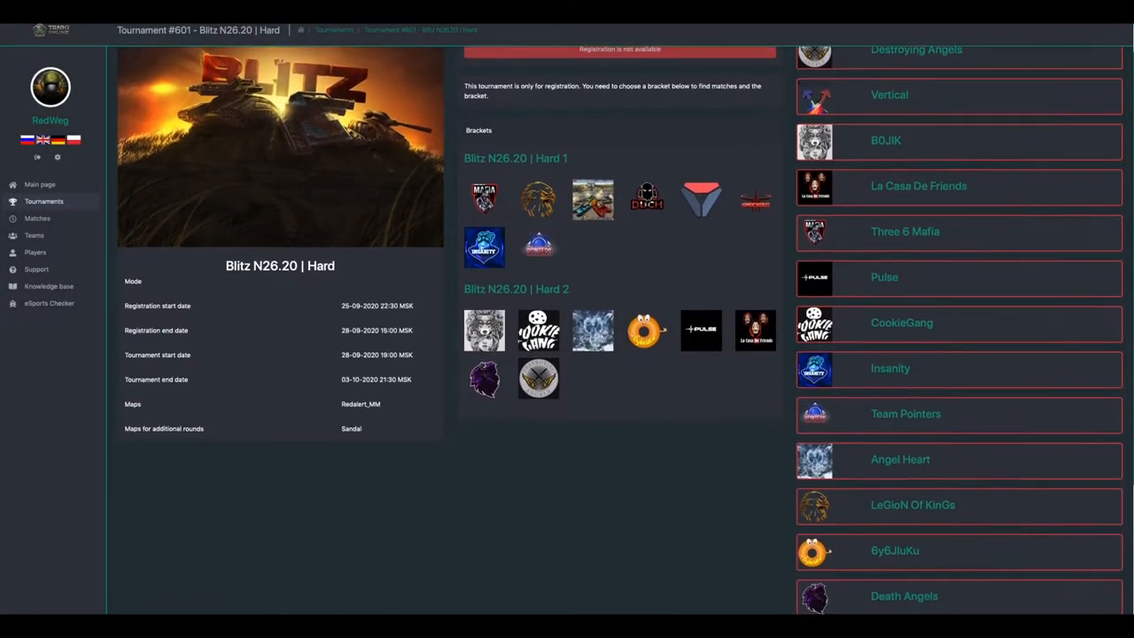
{"action": "scroll", "scroll_direction": "down", "scroll_amount": 3}
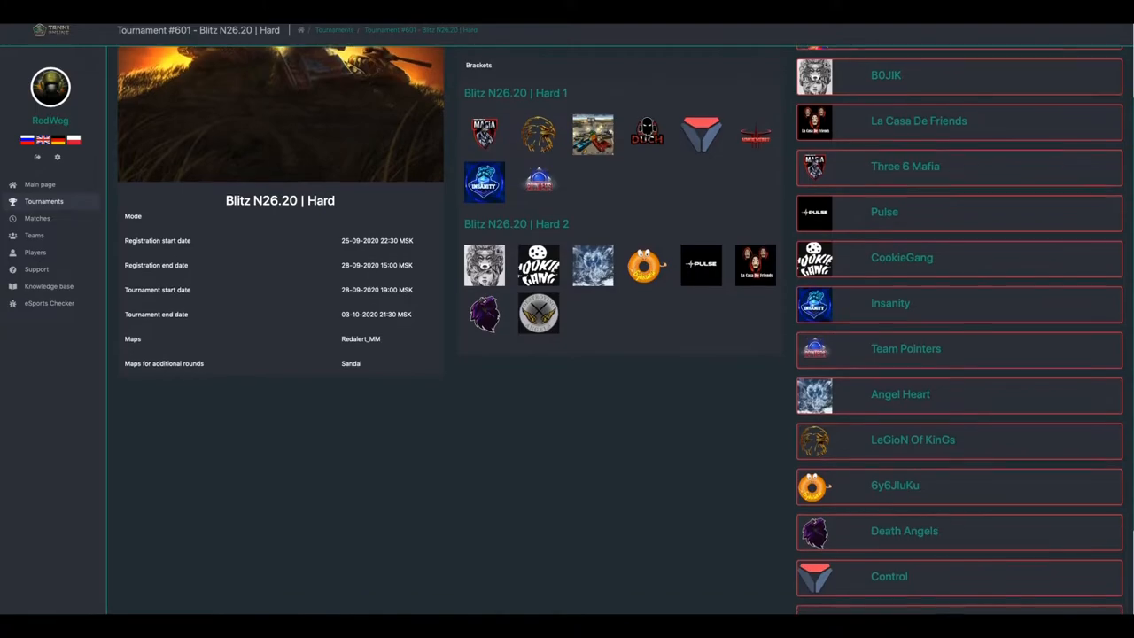
{"action": "scroll", "scroll_direction": "down", "scroll_amount": 3}
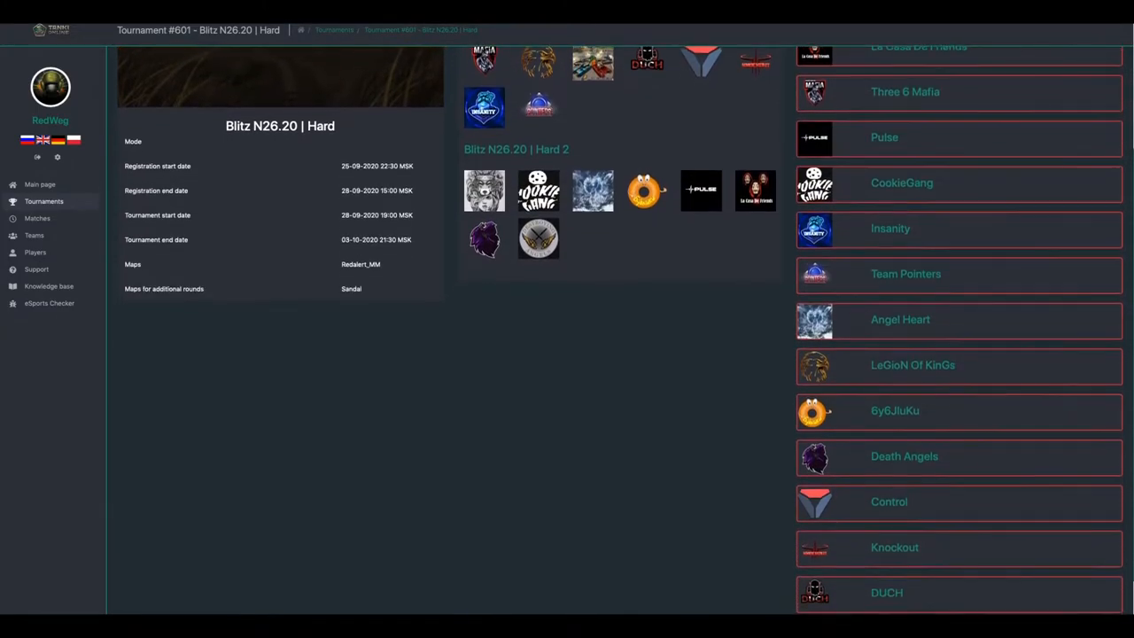
{"action": "scroll", "scroll_direction": "down", "scroll_amount": 3}
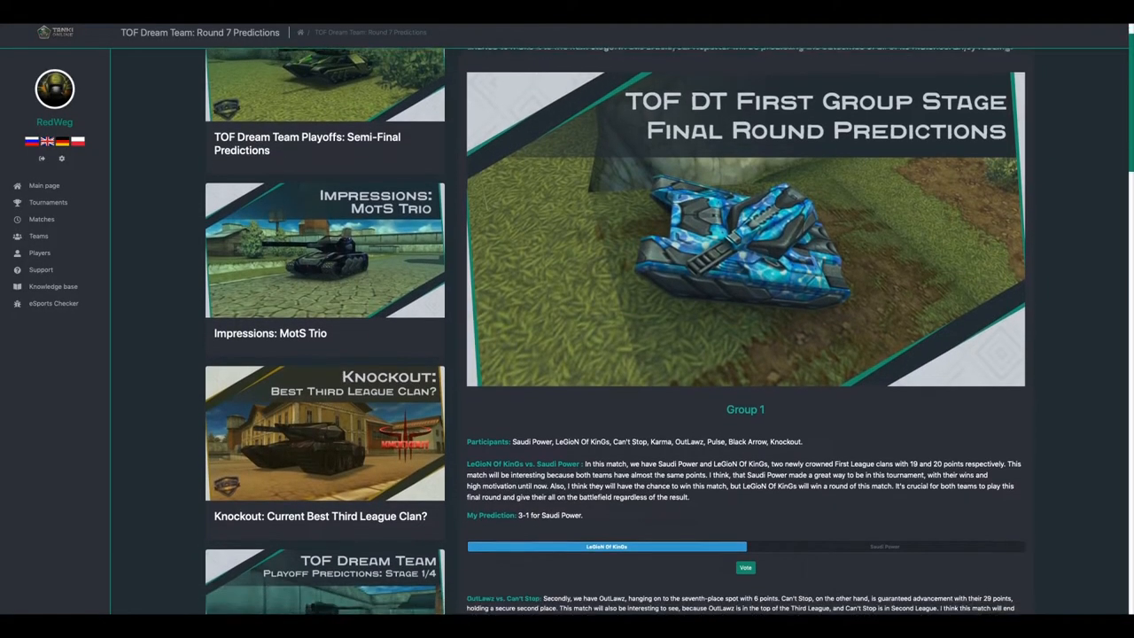
- Scroll down through the prediction and recap articles to read them
{"action": "scroll", "scroll_direction": "down", "scroll_amount": 3}
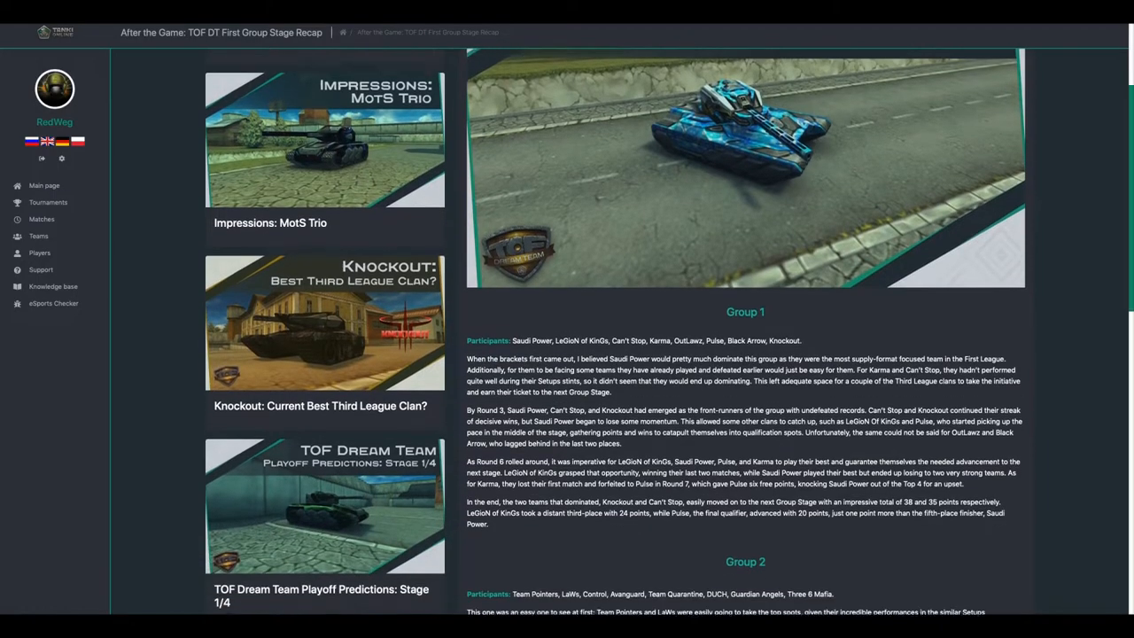
{"action": "scroll", "scroll_direction": "down", "scroll_amount": 3}
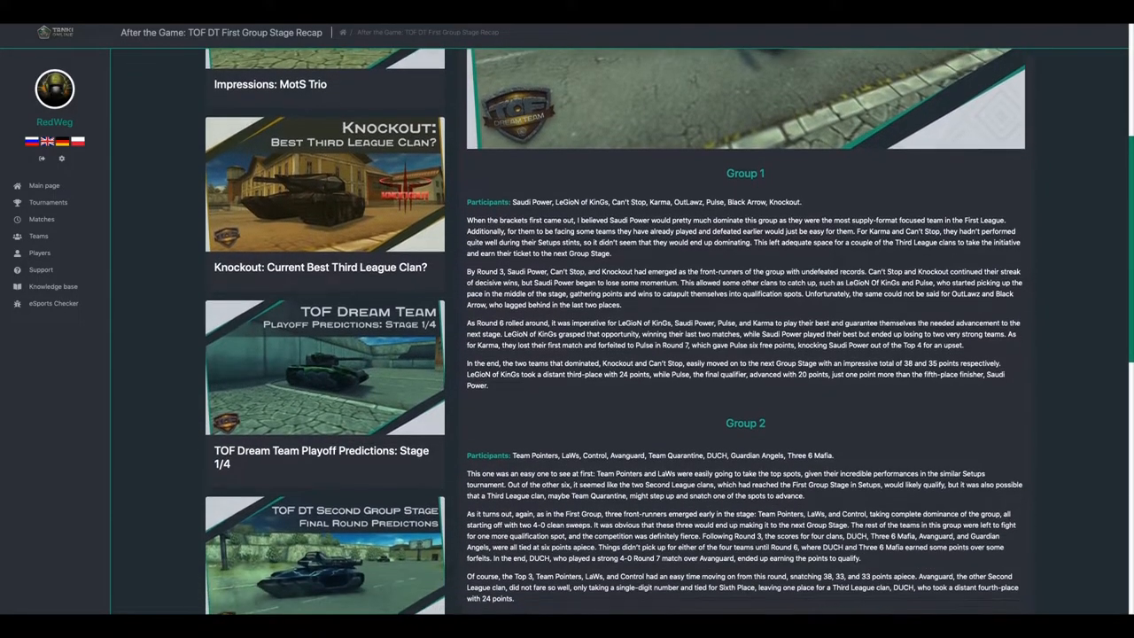
{"action": "scroll", "scroll_direction": "down", "scroll_amount": 3}
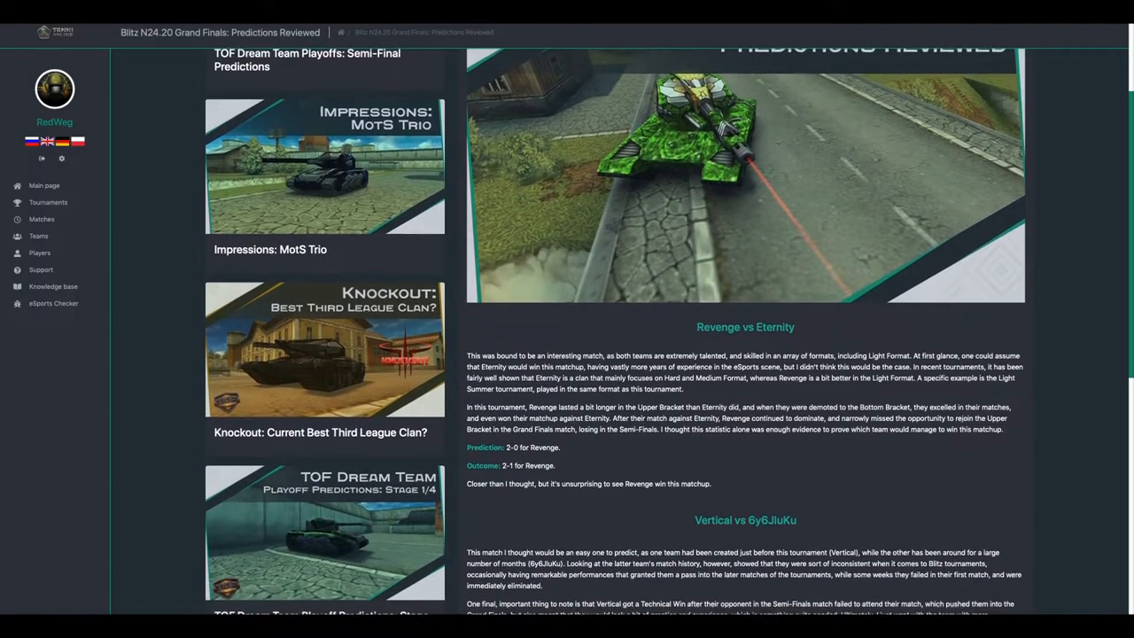
{"action": "scroll", "scroll_direction": "down", "scroll_amount": 3}
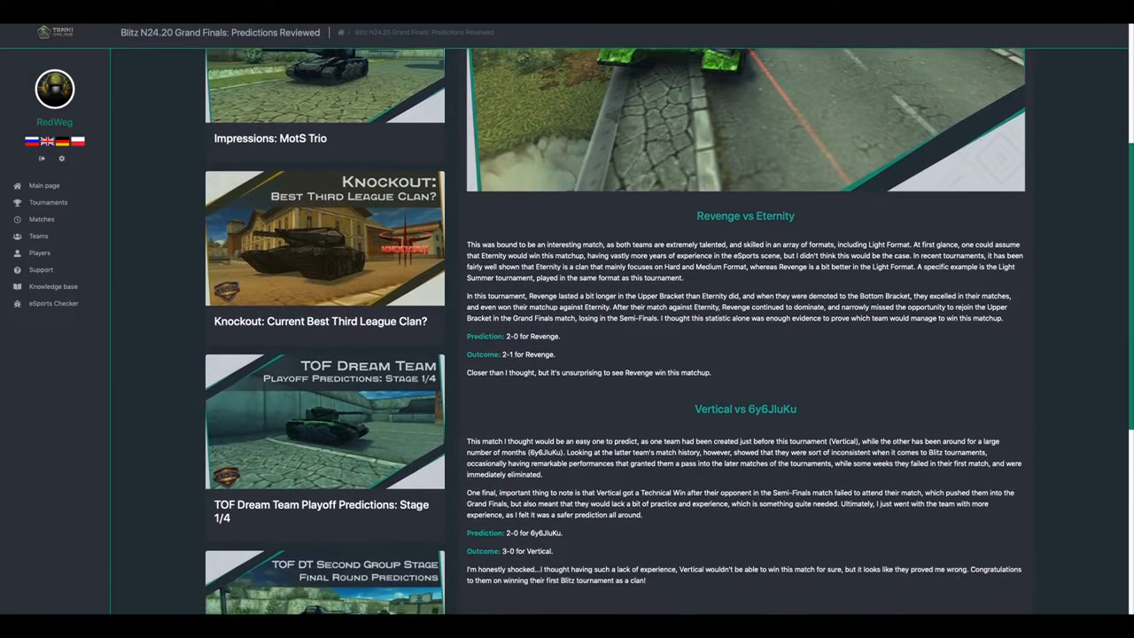
{"action": "scroll", "scroll_direction": "down", "scroll_amount": 3}
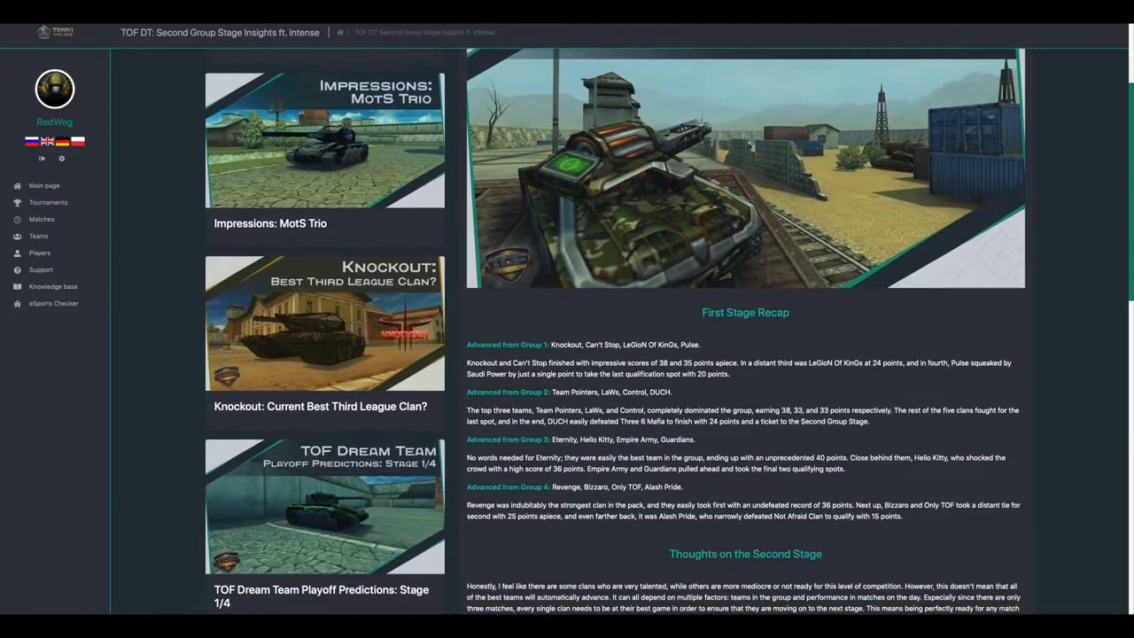
{"action": "scroll", "scroll_direction": "down", "scroll_amount": 3}
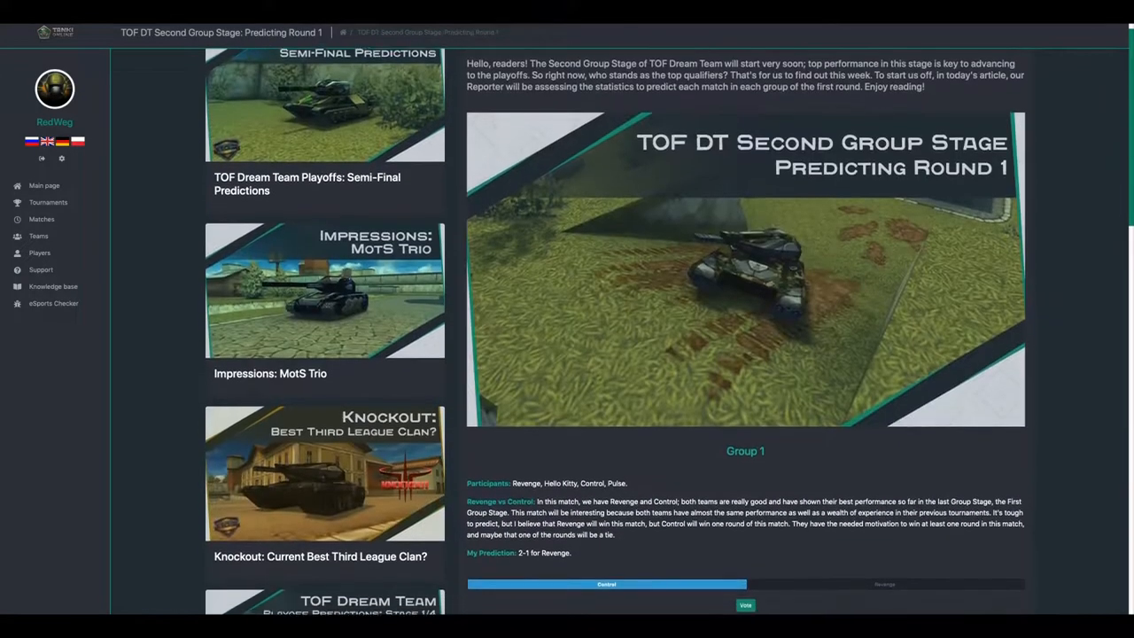
{"action": "scroll", "scroll_direction": "down", "scroll_amount": 3}
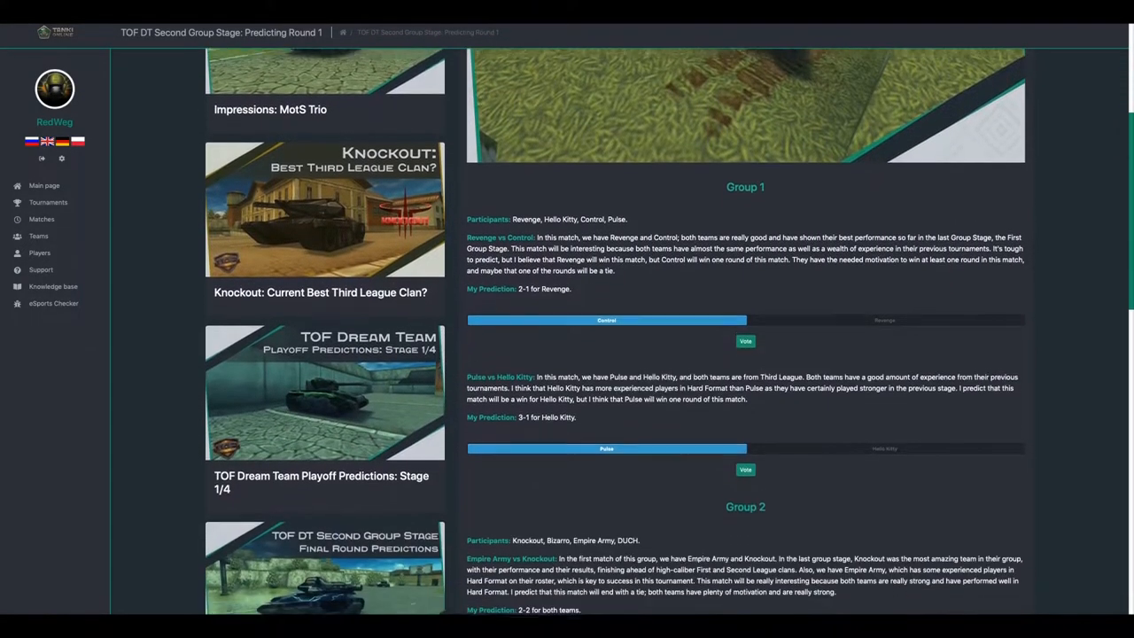
{"action": "scroll", "scroll_direction": "down", "scroll_amount": 3}
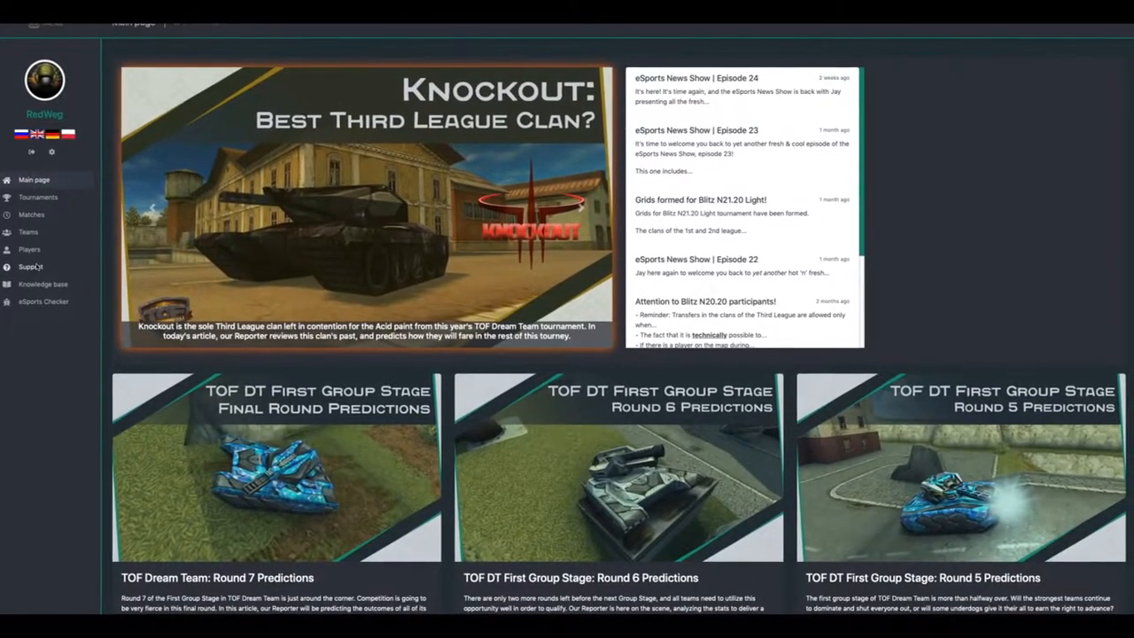
- Create a new support ticket with category Вопрос | Question
{"action": "left_click", "coordinate": [32, 266]}
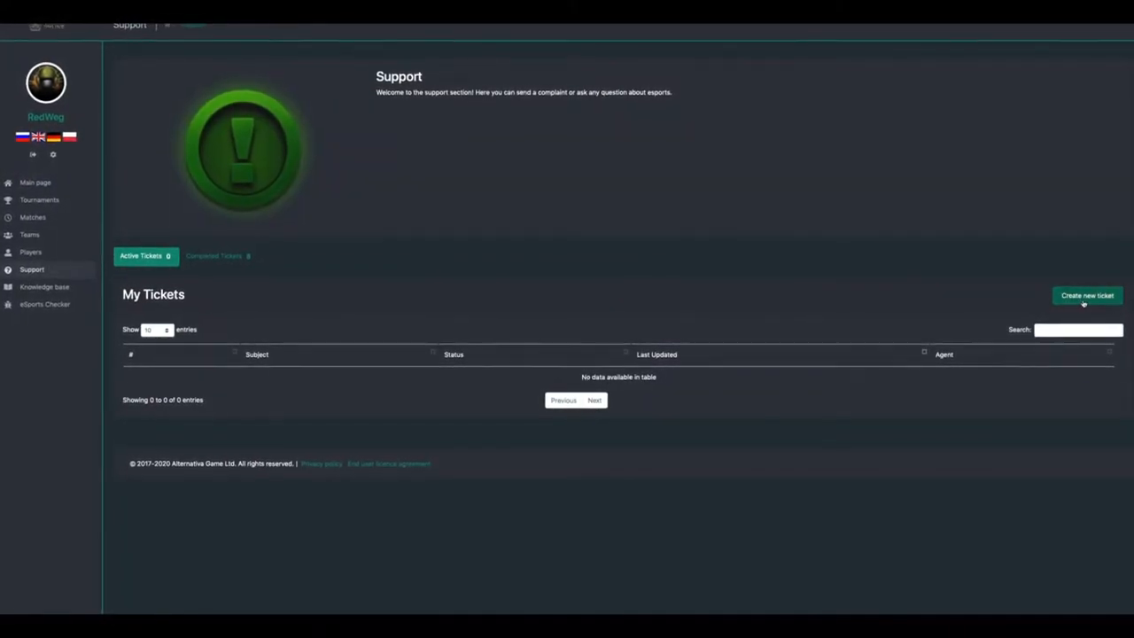
{"action": "left_click", "coordinate": [1088, 294]}
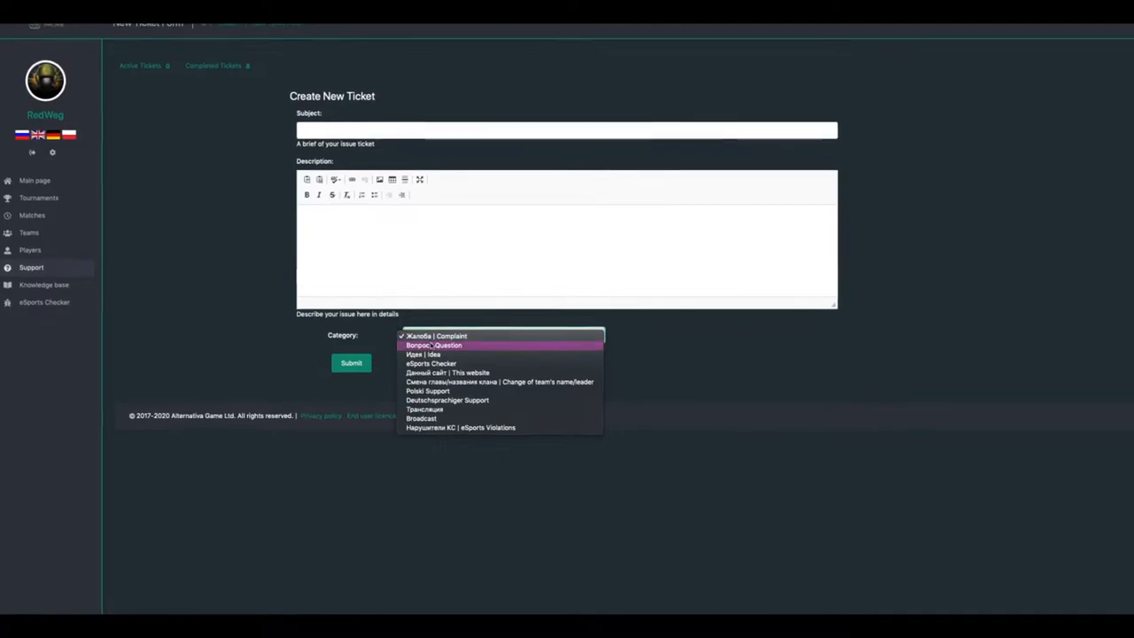
{"action": "left_click", "coordinate": [433, 344]}
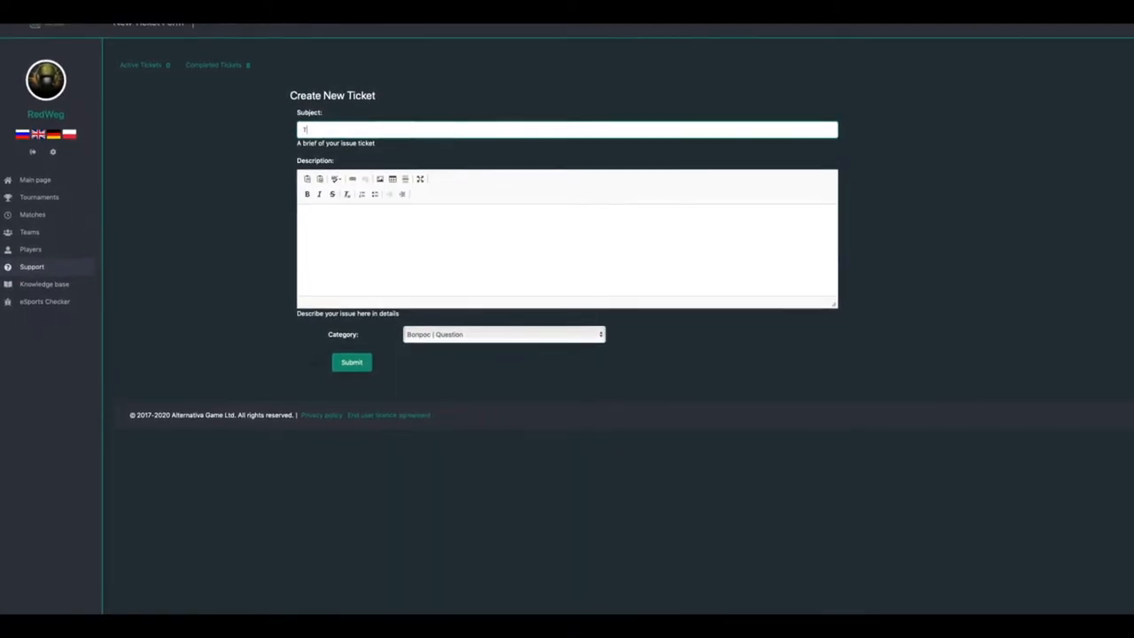